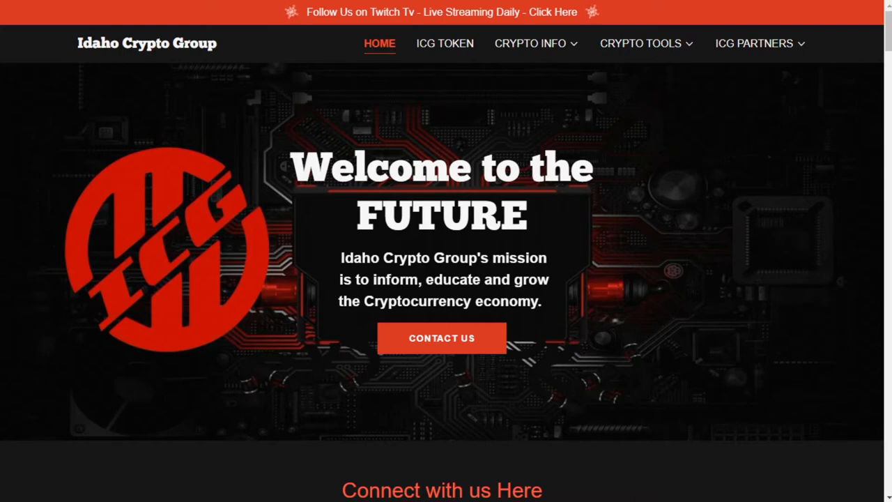
mouse_move(557, 251)
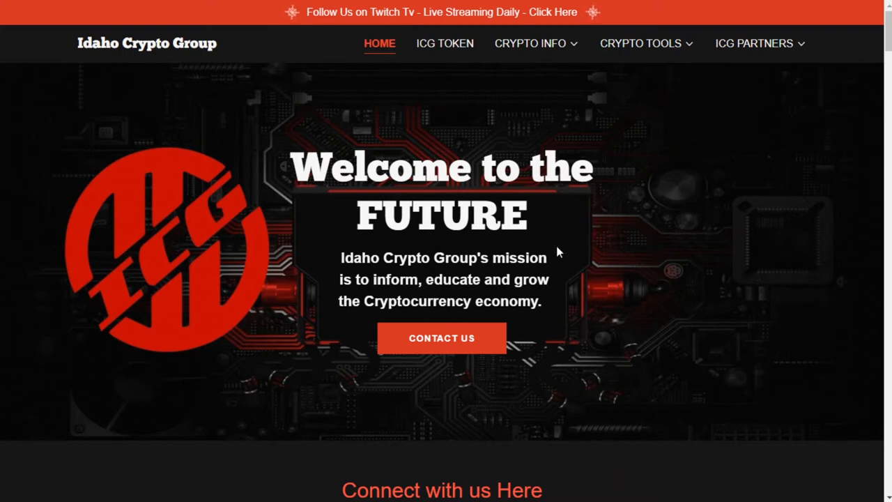
mouse_move(597, 266)
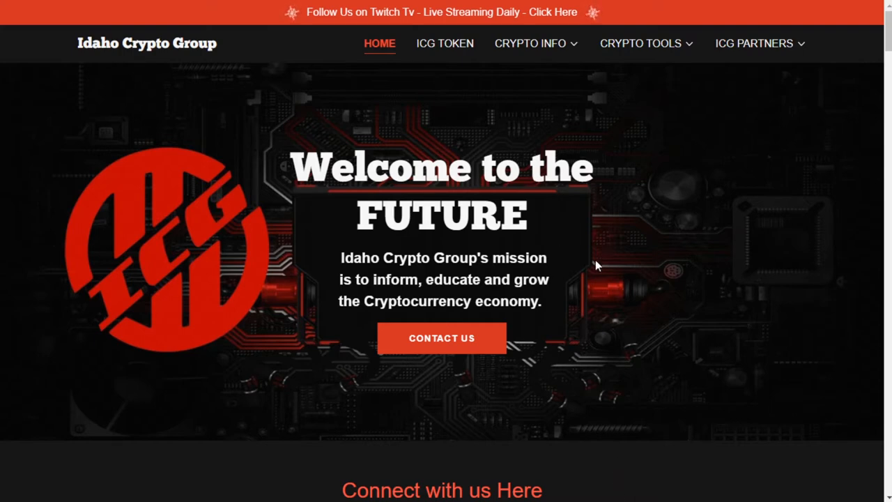
mouse_move(578, 240)
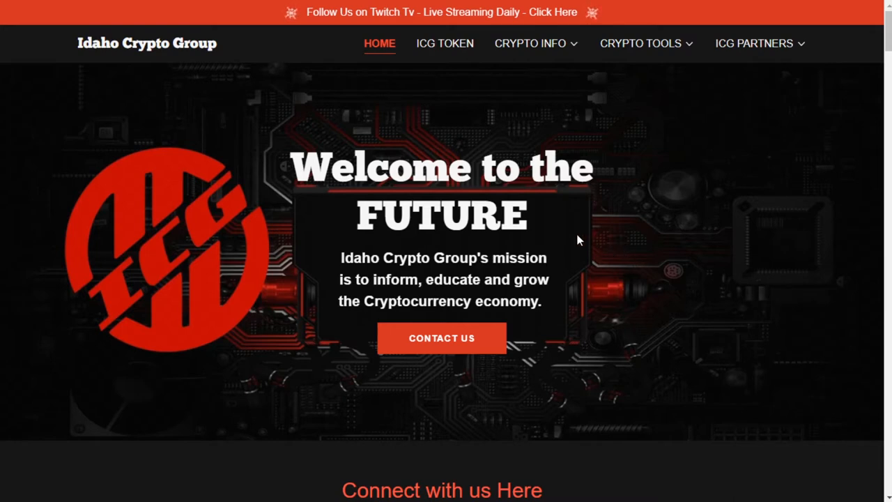
mouse_move(560, 243)
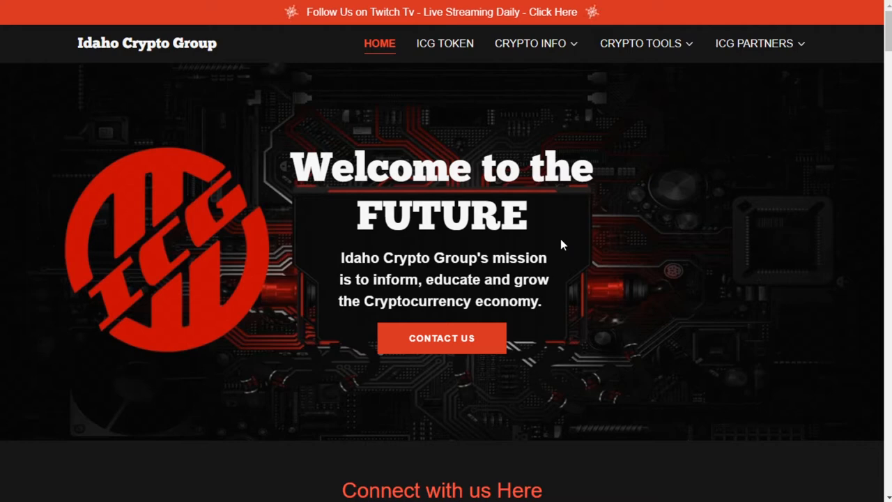
mouse_move(568, 306)
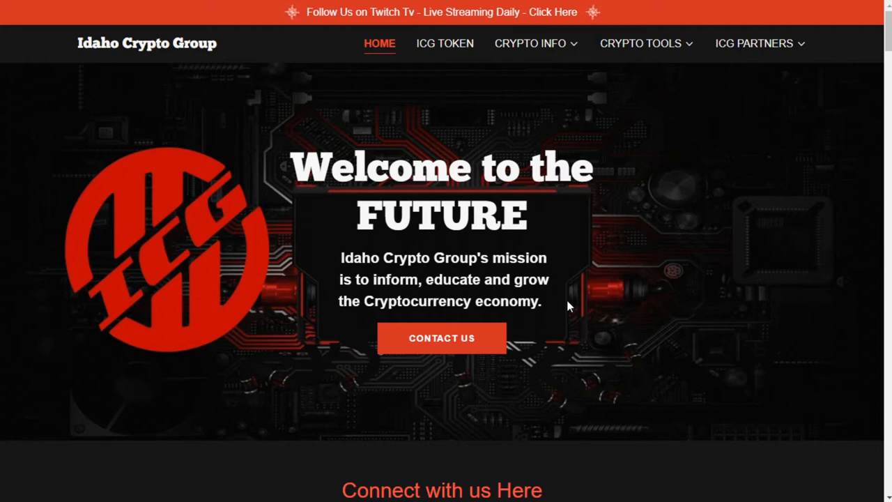
mouse_move(555, 354)
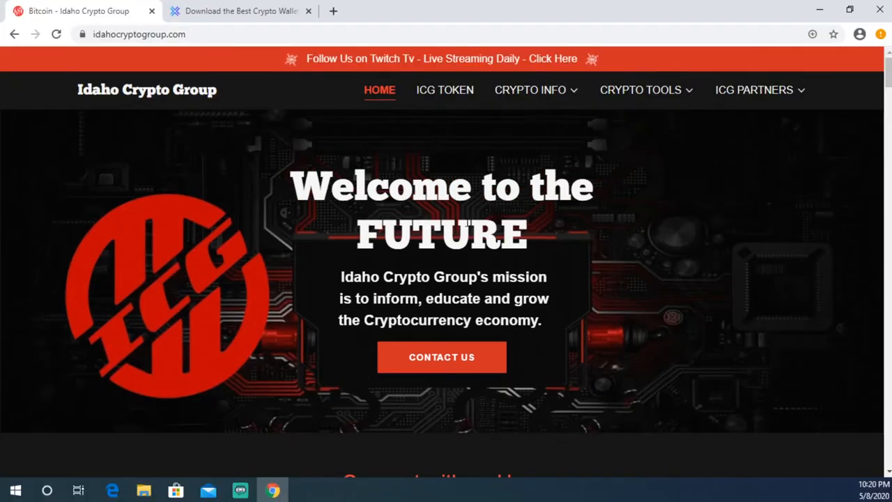
Step: Switch to the exodus.io tab, reach the download page via Get Exodus Now and browse its version choices
click(240, 12)
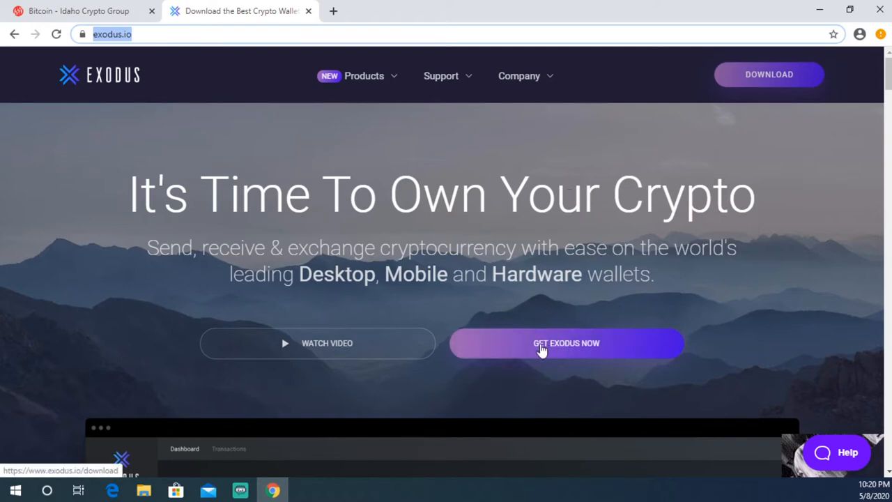
click(566, 342)
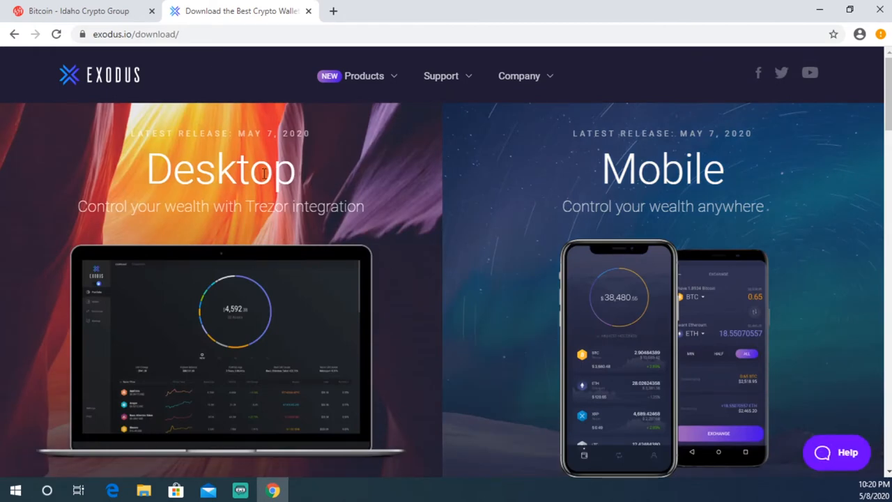
scroll(down, 3)
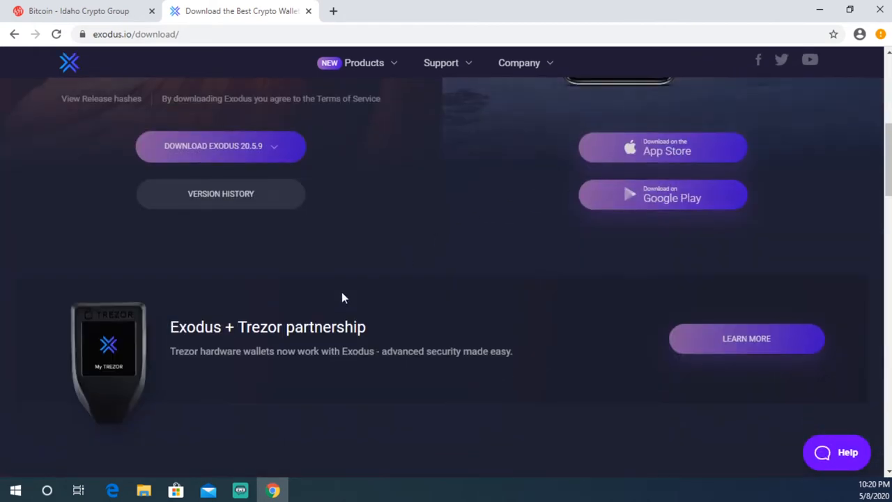
scroll(down, 3)
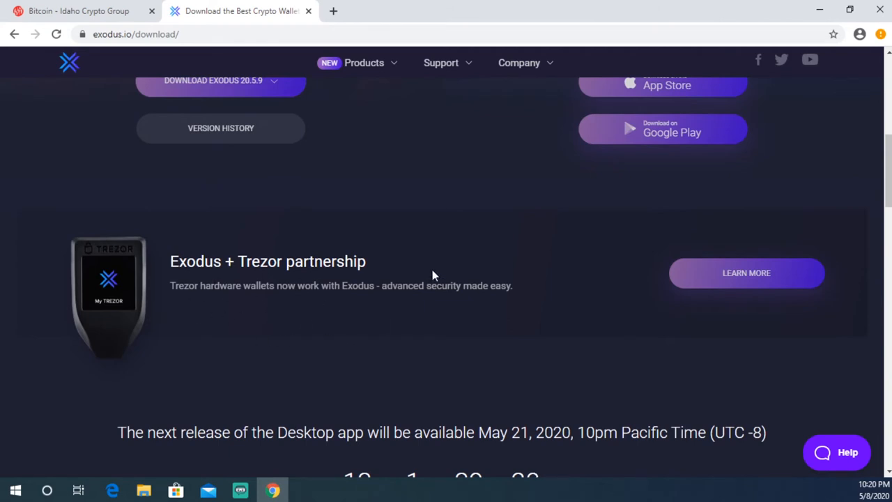
scroll(up, 3)
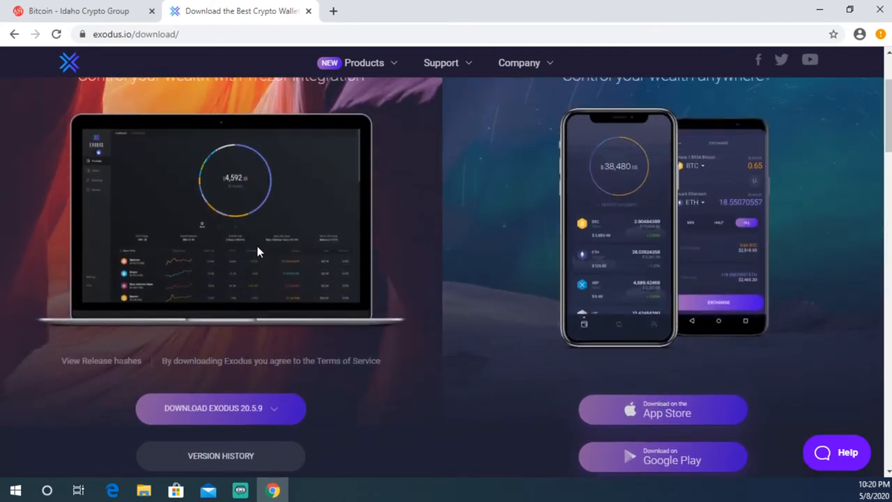
scroll(up, 3)
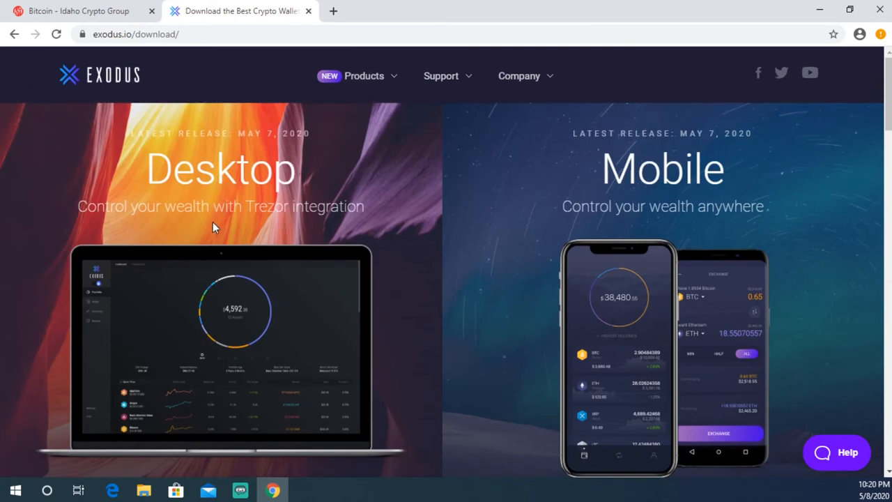
scroll(down, 3)
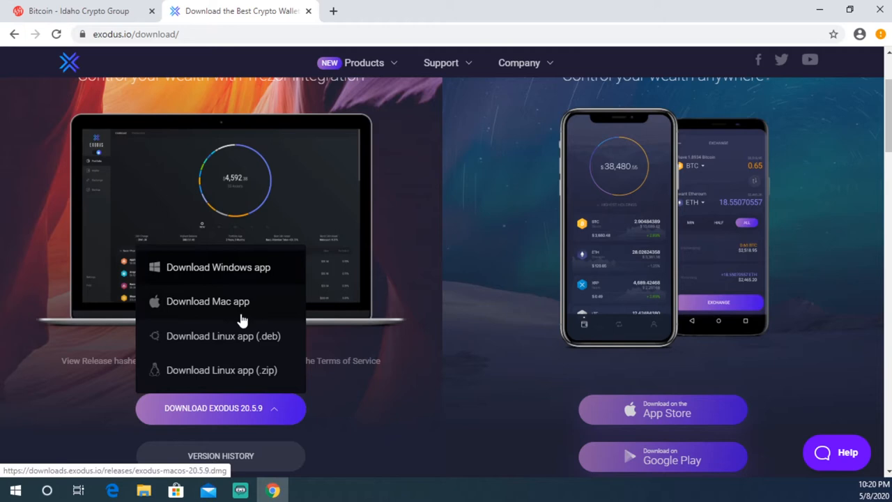
mouse_move(244, 272)
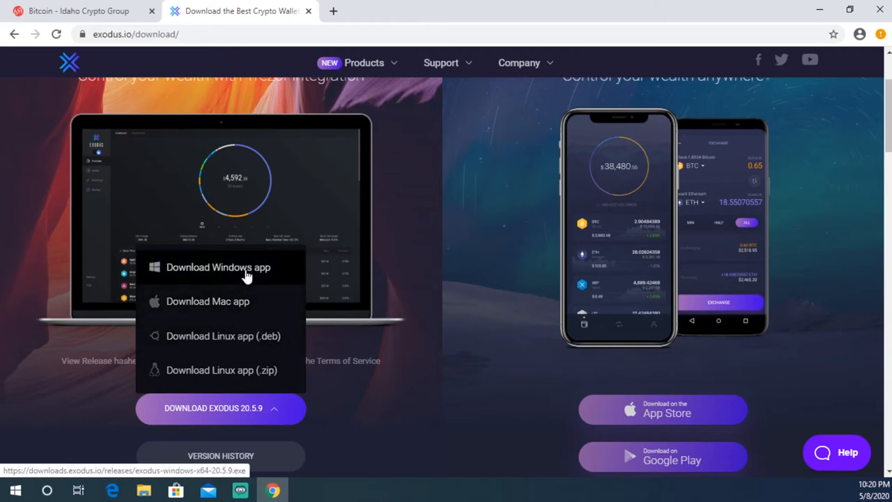
Step: Download the Exodus 20.5.9 Windows app and run the downloaded .exe installer
click(218, 268)
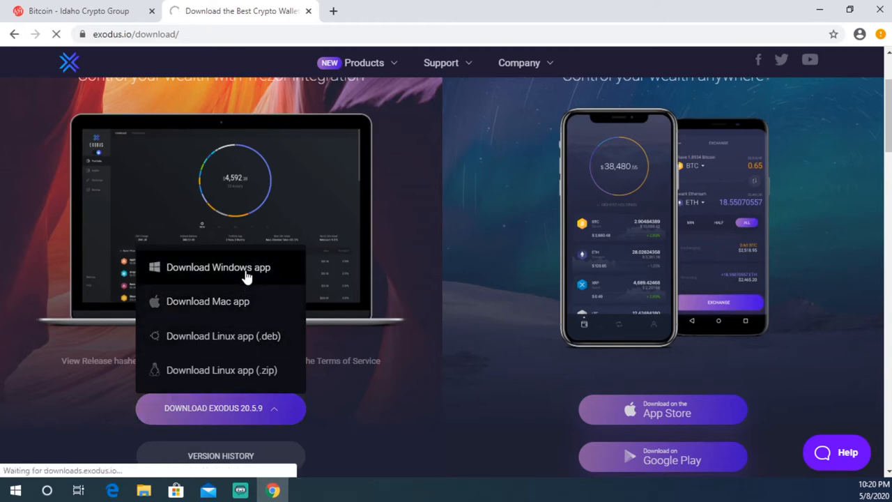
click(217, 268)
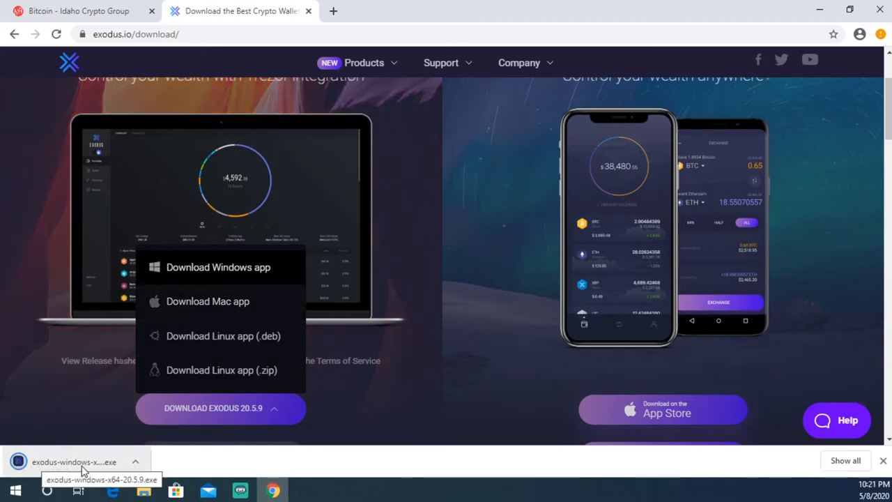
click(73, 461)
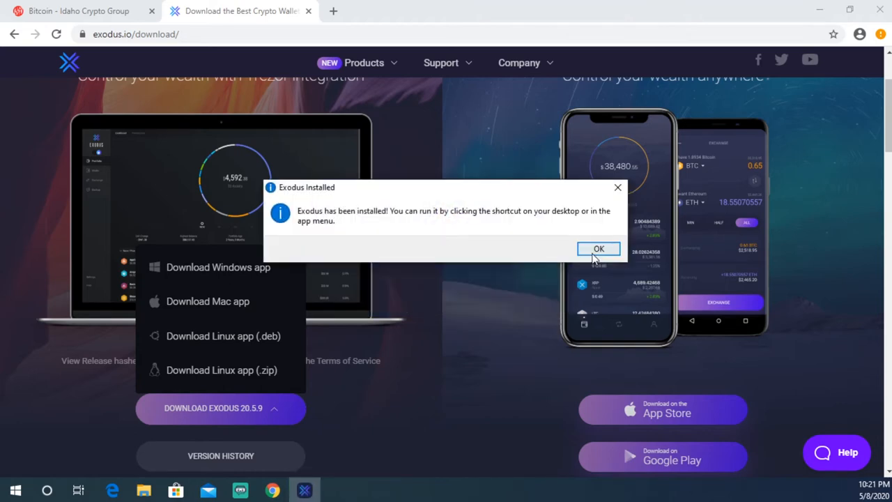
Step: Dismiss the 'Exodus installed' notice with OK so the wallet window loads
click(598, 248)
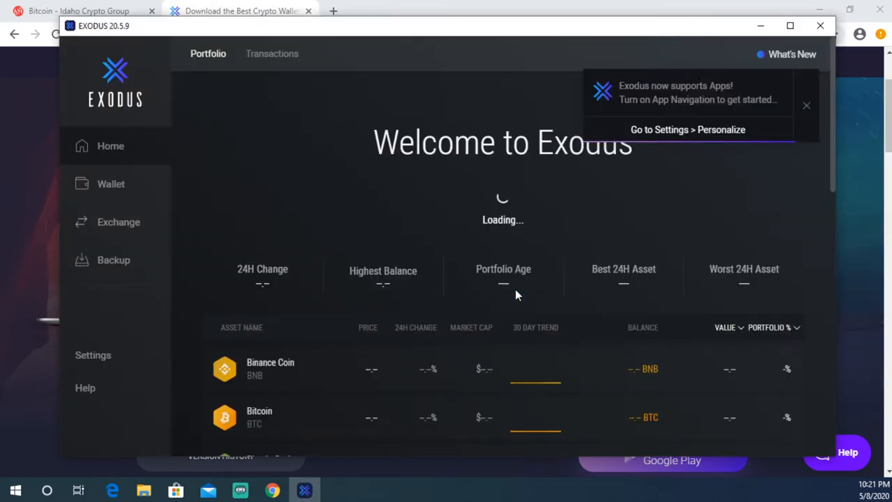
mouse_move(510, 187)
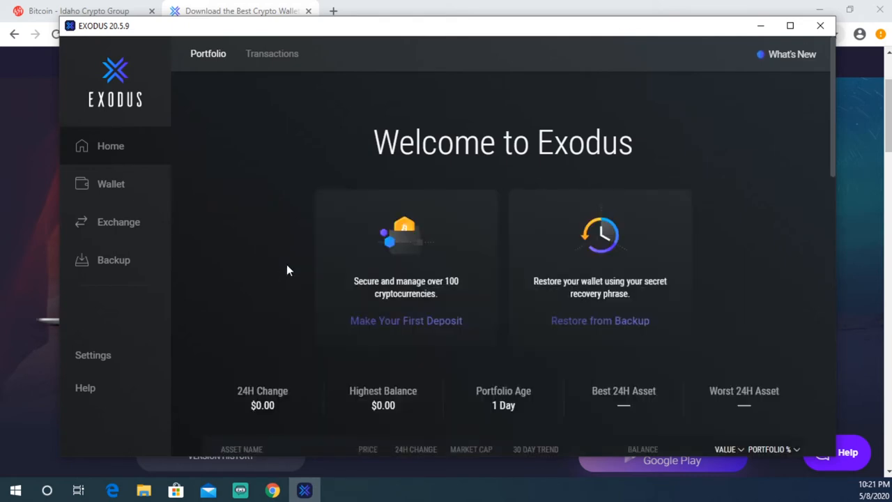
Step: Browse the supported asset list, then start Backup from the left sidebar
scroll(down, 3)
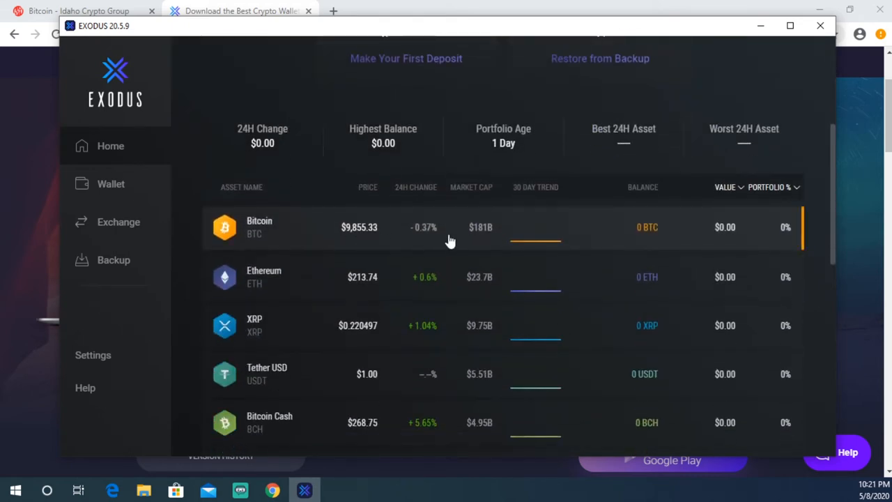
mouse_move(260, 374)
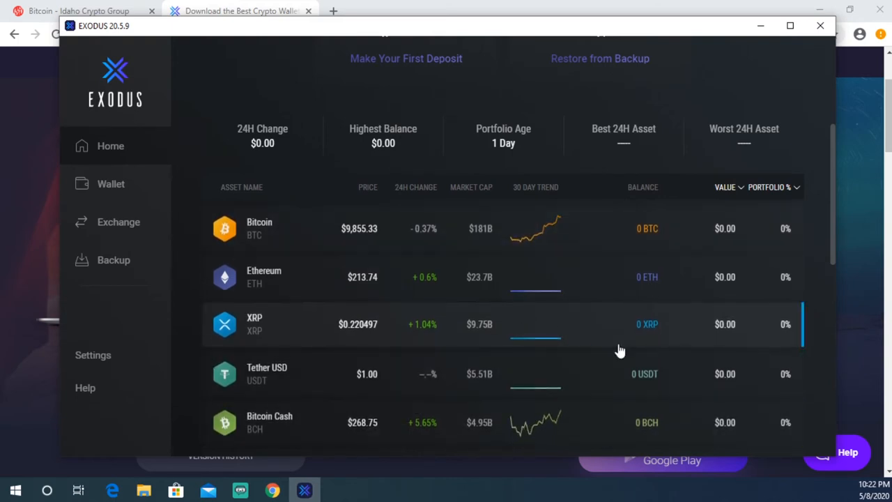
scroll(up, 3)
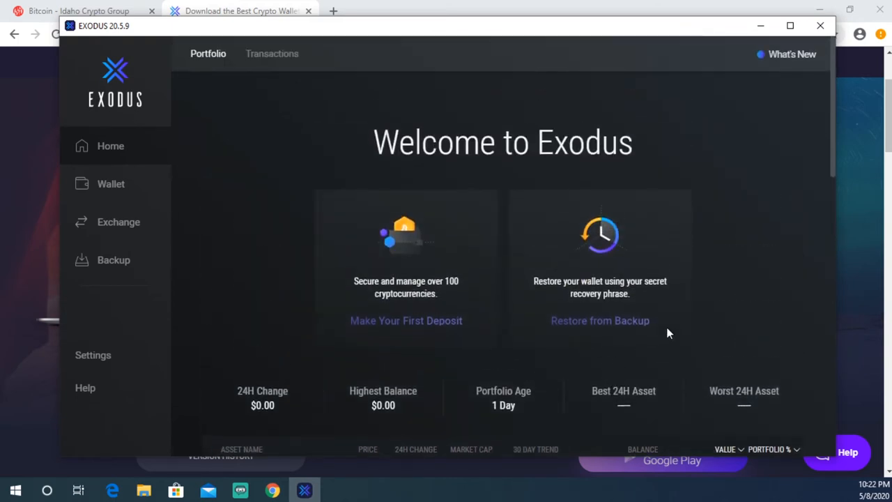
mouse_move(630, 314)
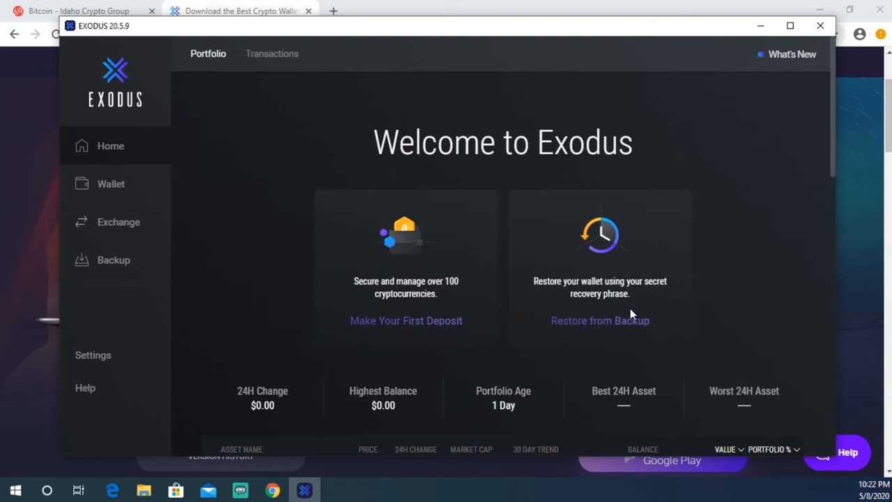
mouse_move(223, 216)
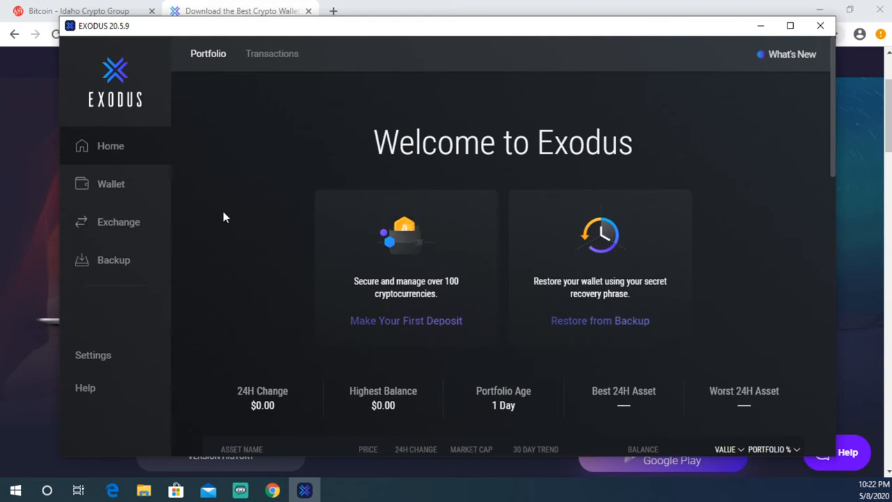
mouse_move(279, 224)
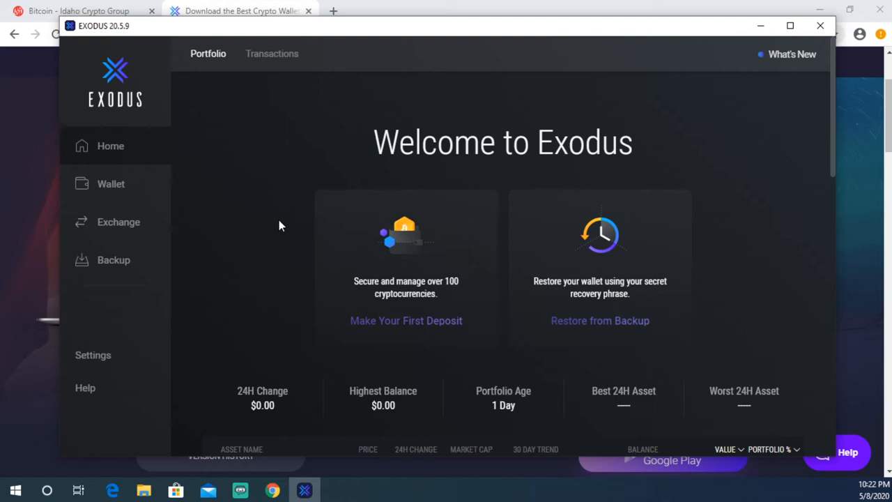
mouse_move(131, 278)
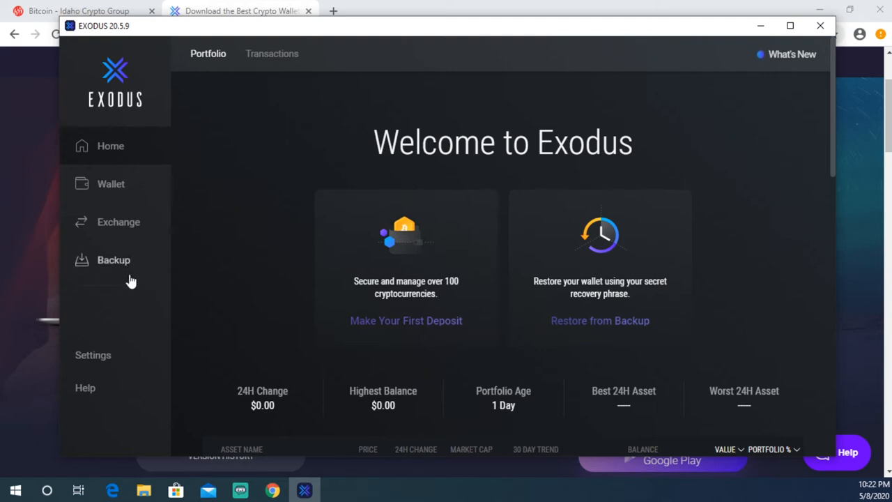
mouse_move(95, 267)
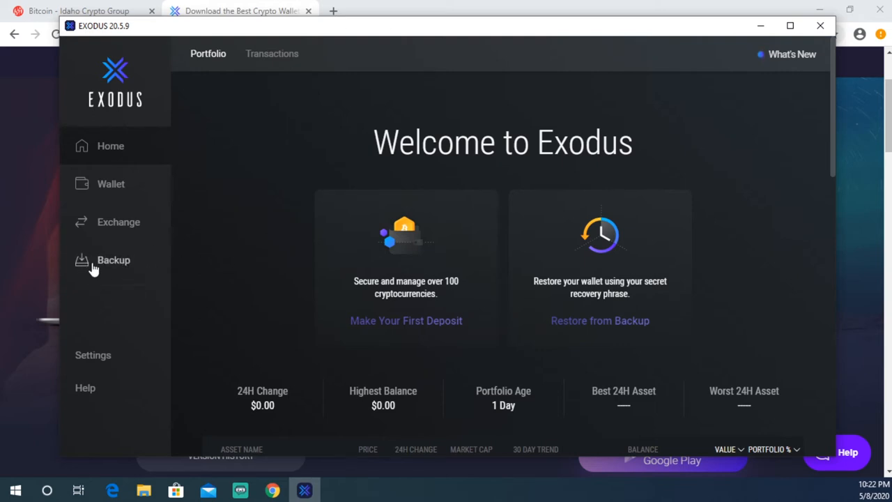
click(113, 260)
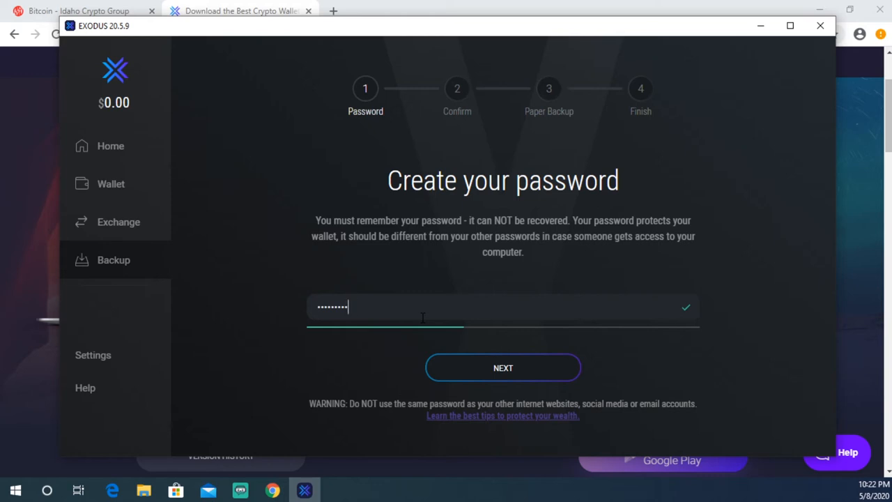
Step: Continue past Create your password and begin retyping the password on the Memorize step
click(501, 368)
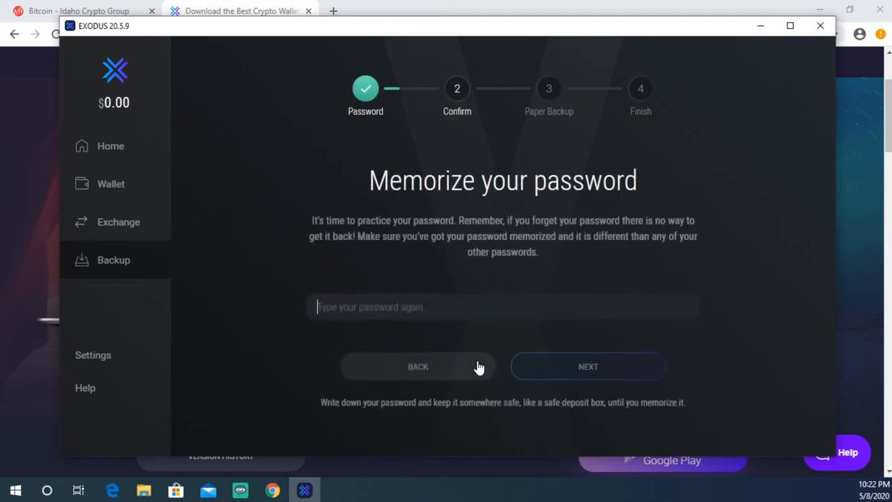
text(•)
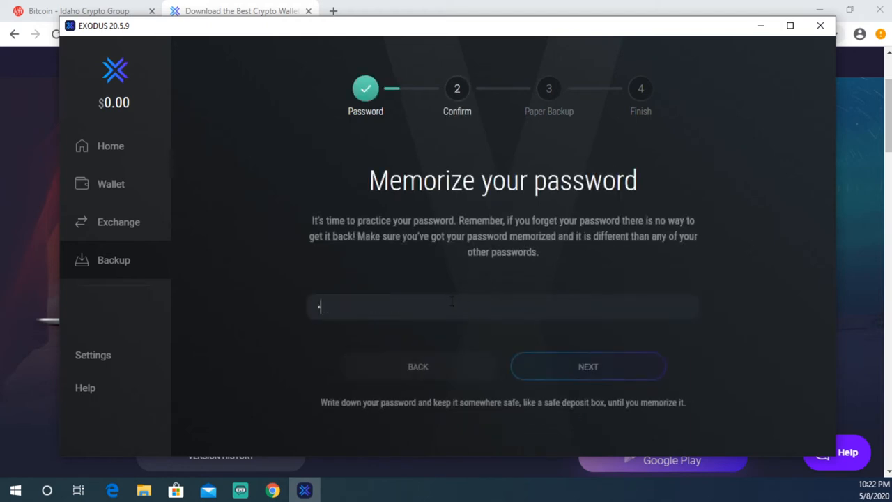
Step: Confirm the retyped password and reach the Write Down Your 12-Word Phrase step
click(588, 365)
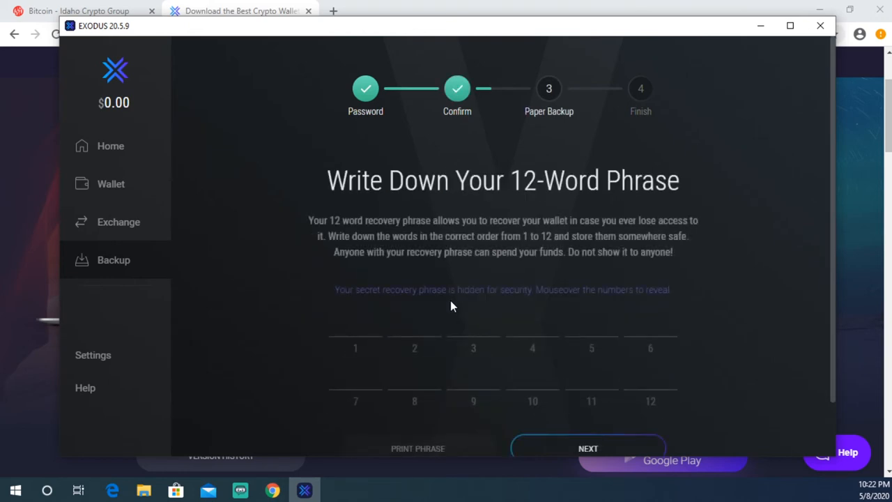
mouse_move(465, 312)
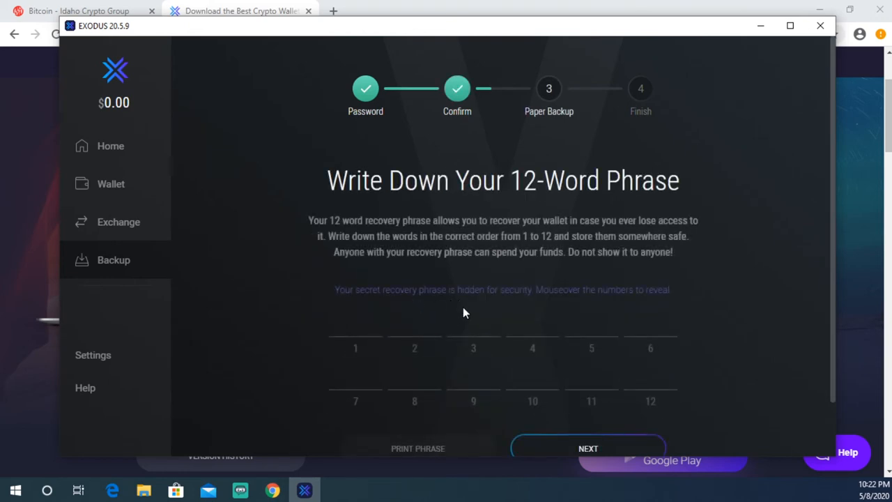
scroll(down, 3)
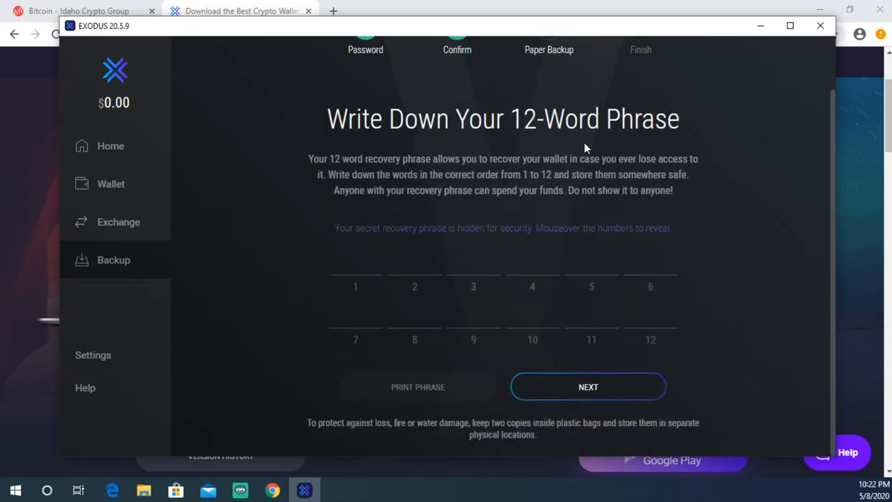
mouse_move(527, 228)
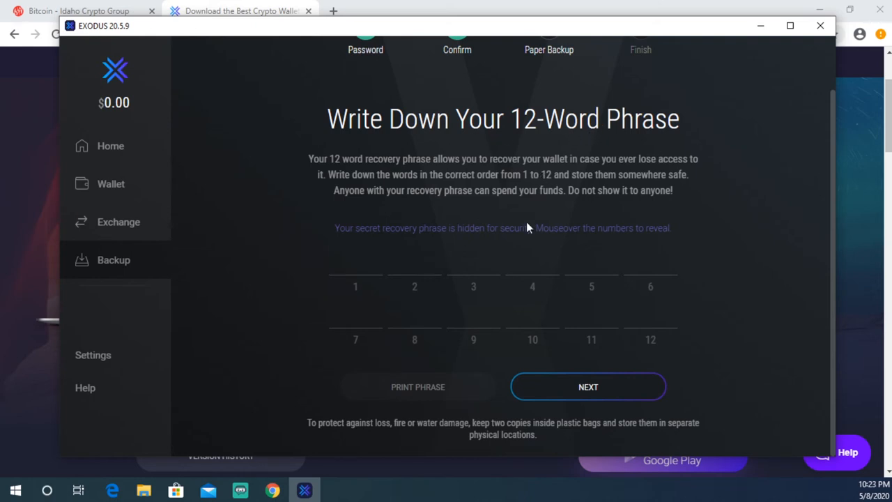
mouse_move(588, 235)
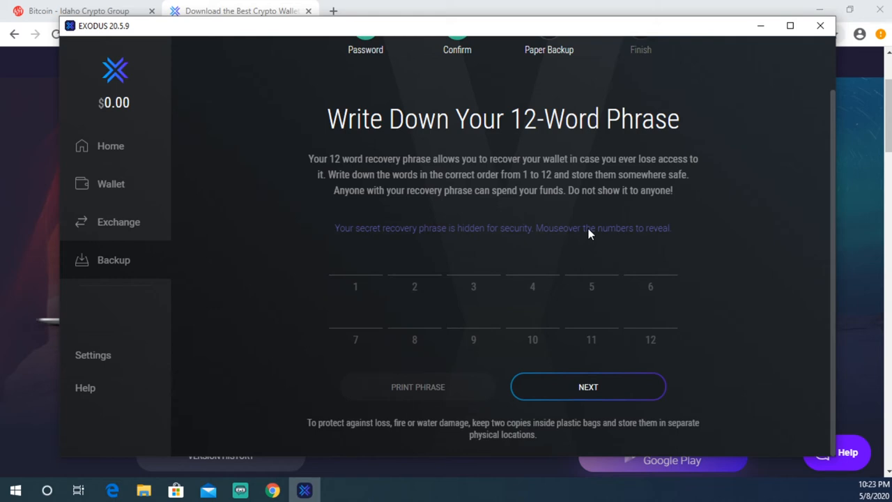
mouse_move(591, 248)
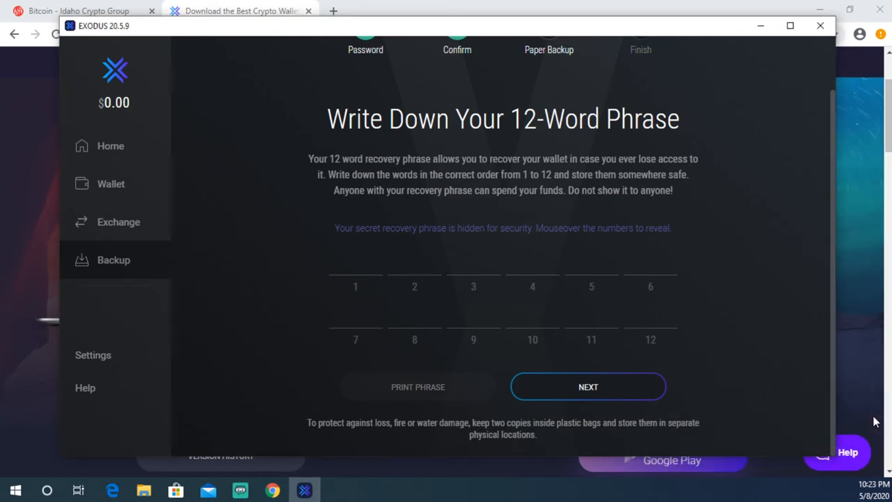
mouse_move(695, 368)
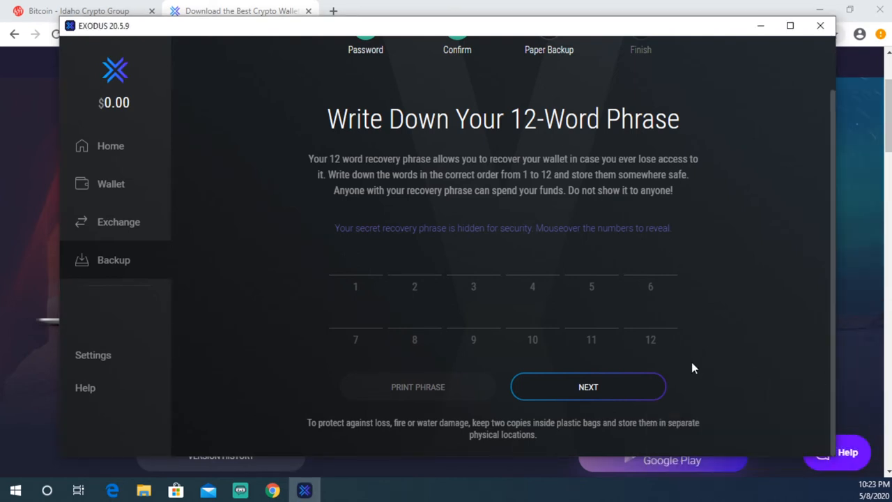
mouse_move(476, 229)
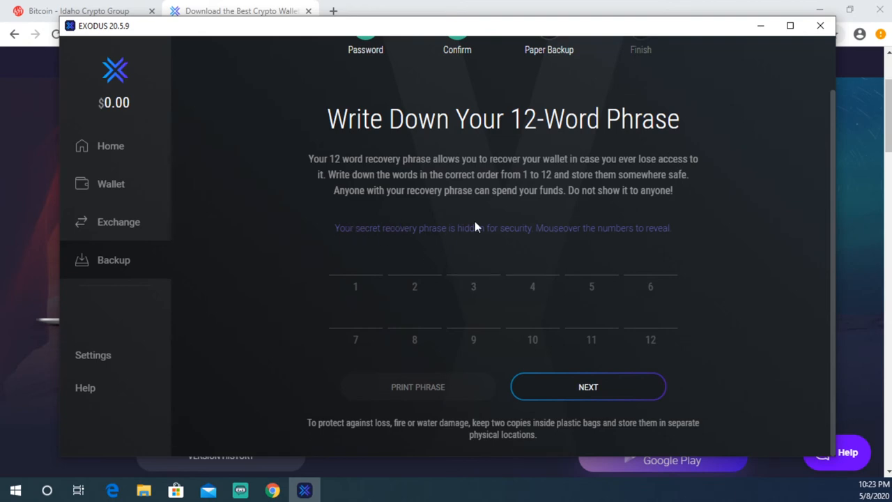
mouse_move(600, 232)
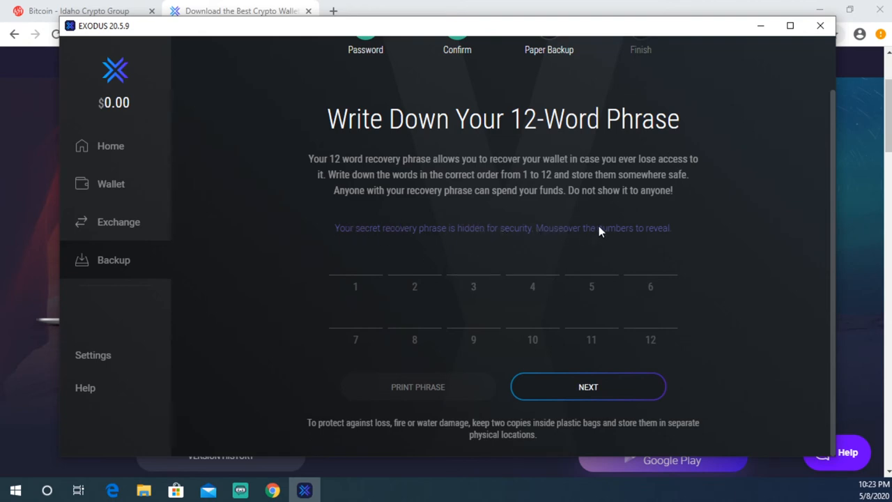
mouse_move(433, 220)
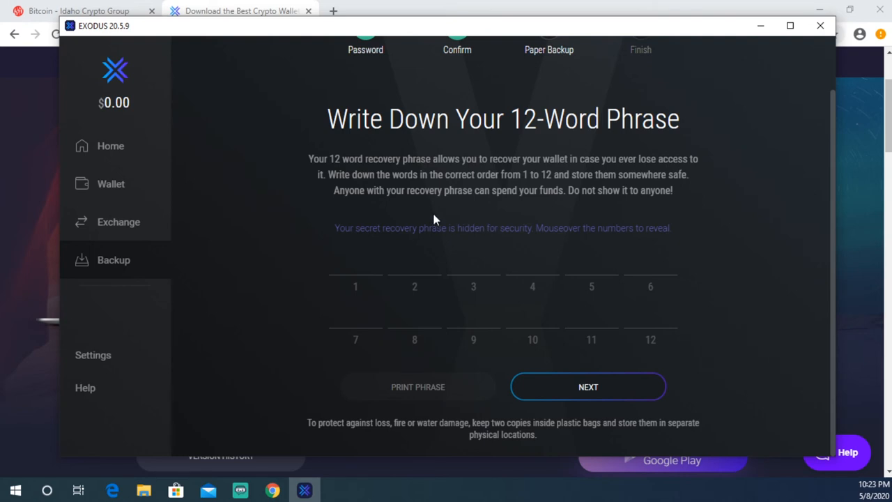
mouse_move(356, 286)
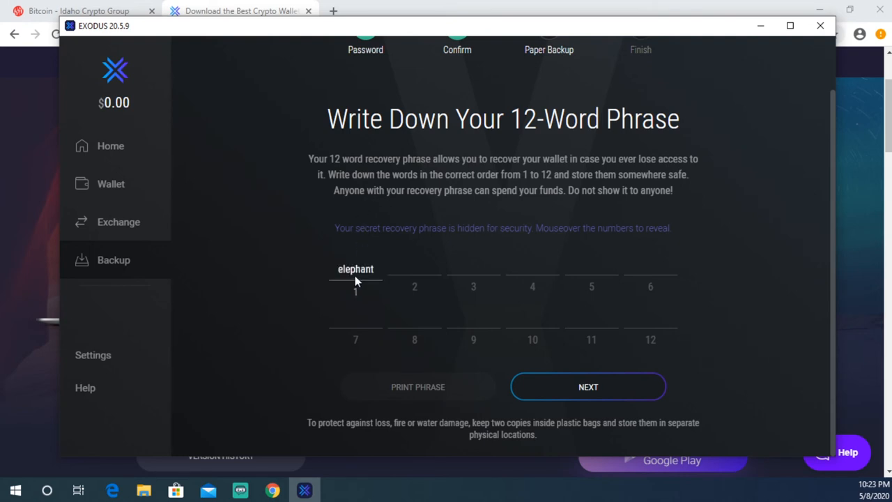
mouse_move(415, 287)
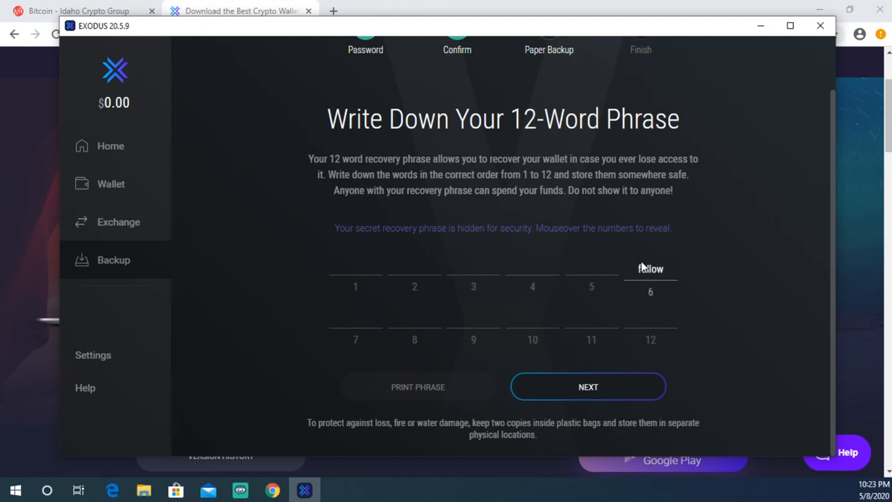
mouse_move(775, 198)
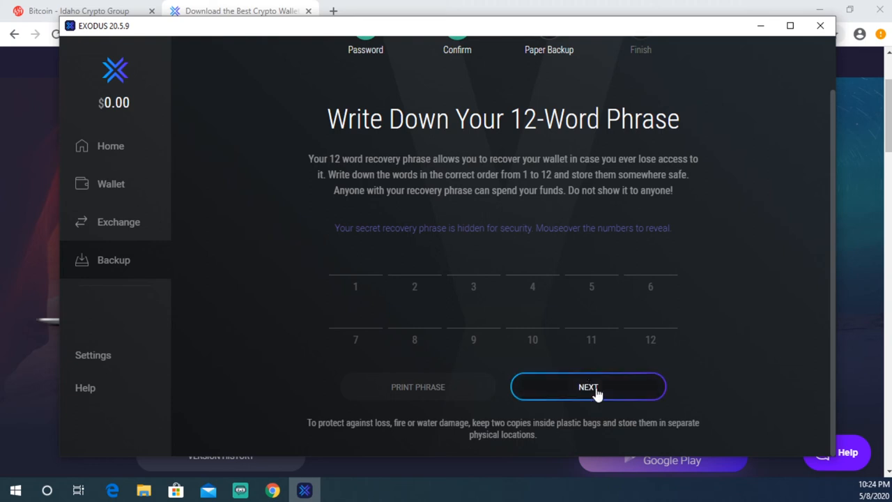
click(589, 387)
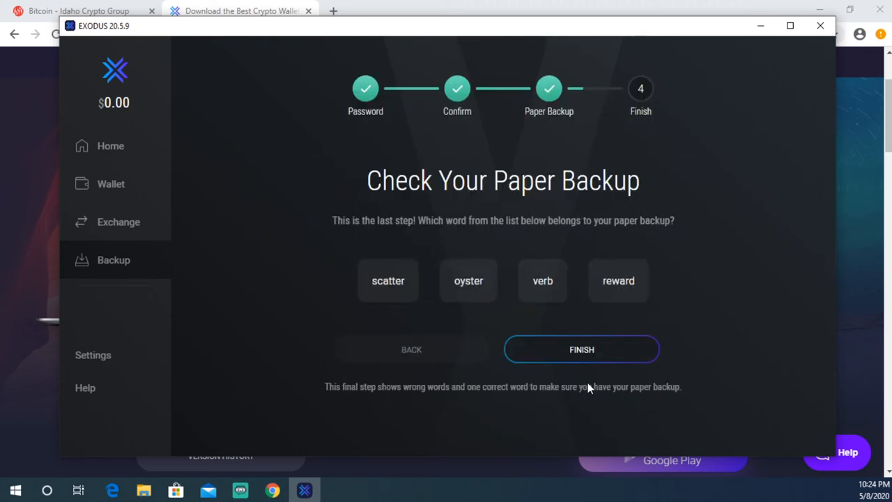
mouse_move(528, 193)
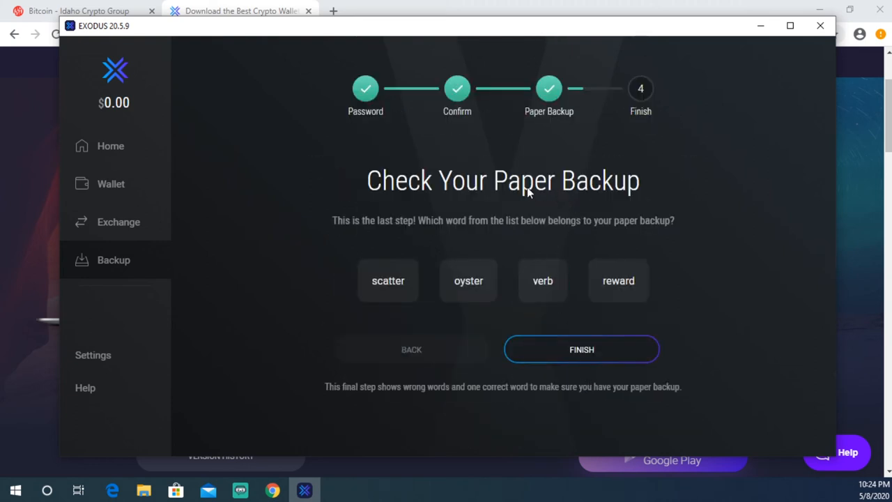
mouse_move(407, 240)
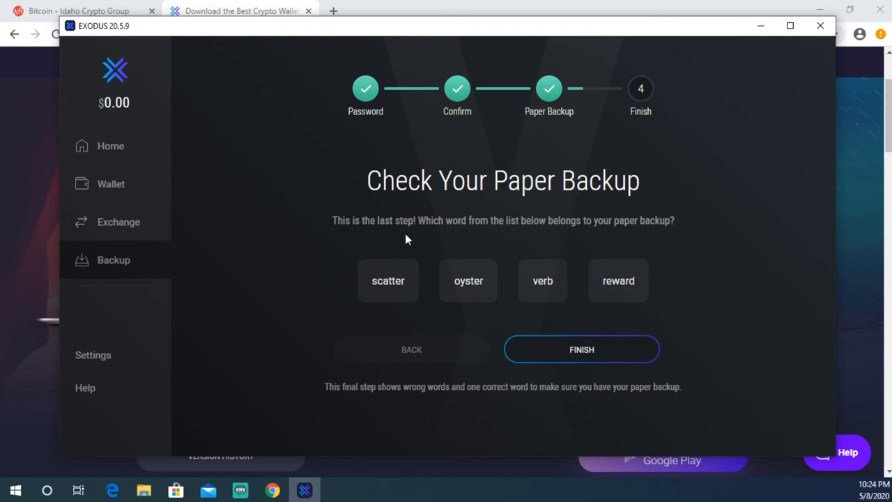
mouse_move(594, 223)
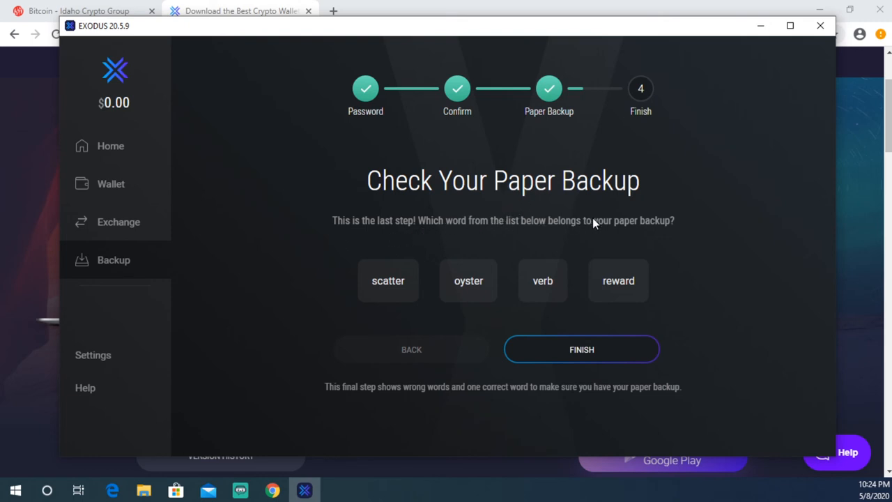
mouse_move(305, 273)
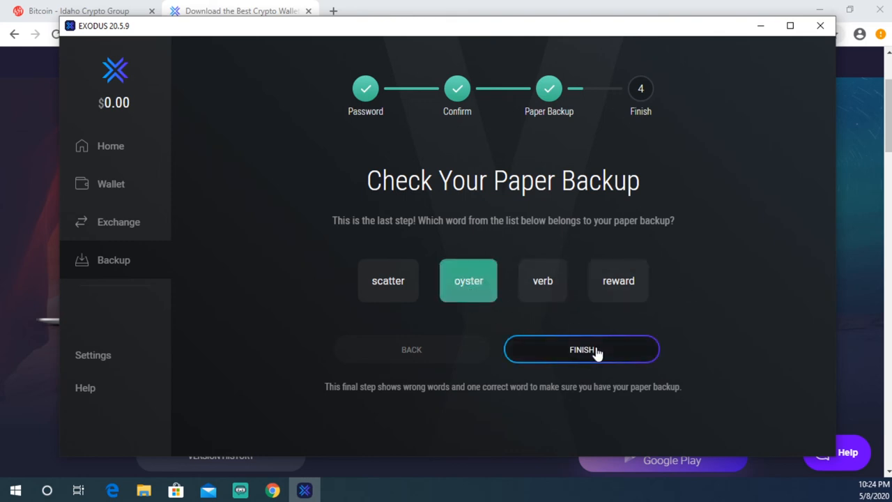
click(581, 349)
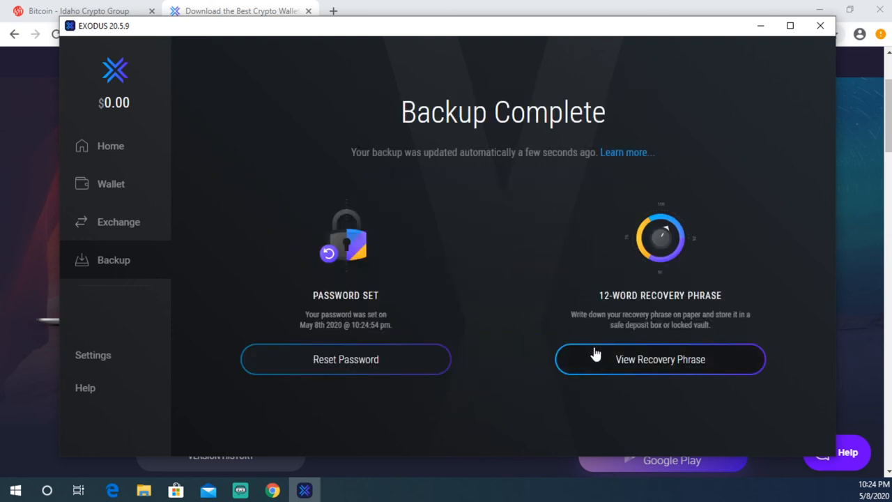
mouse_move(477, 296)
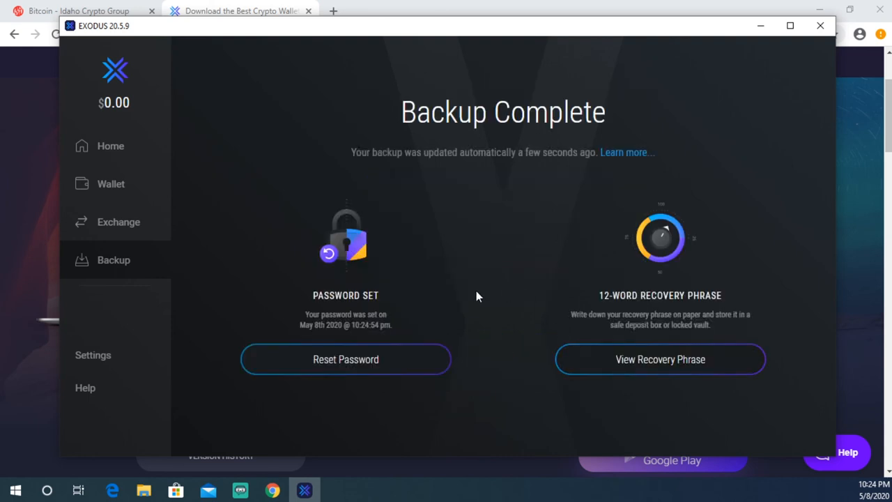
mouse_move(468, 293)
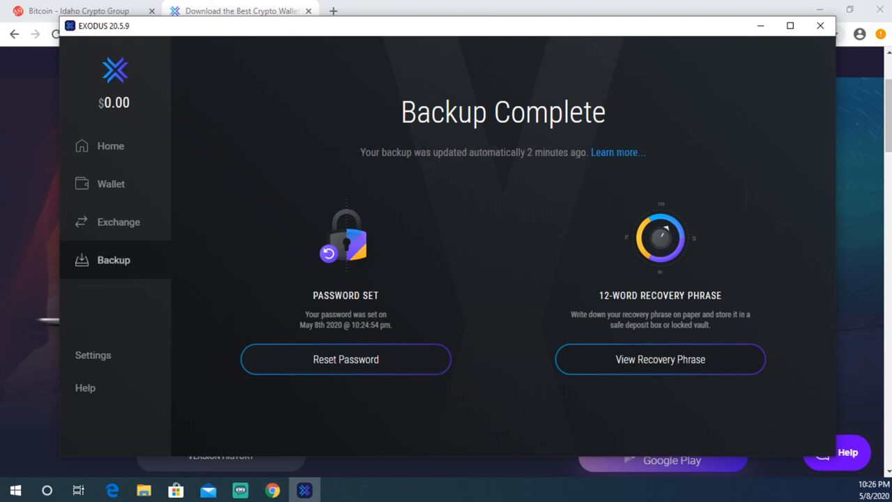
mouse_move(145, 192)
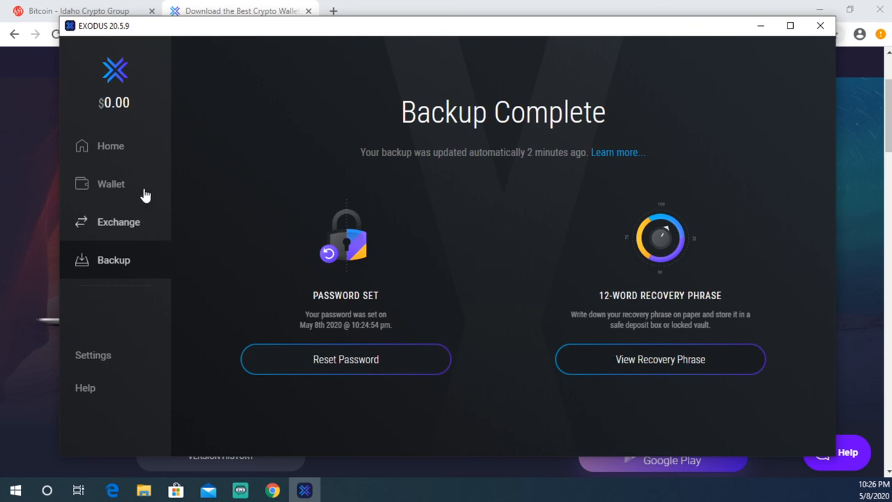
Step: Return to the Home portfolio screen from the Backup Complete page
click(110, 146)
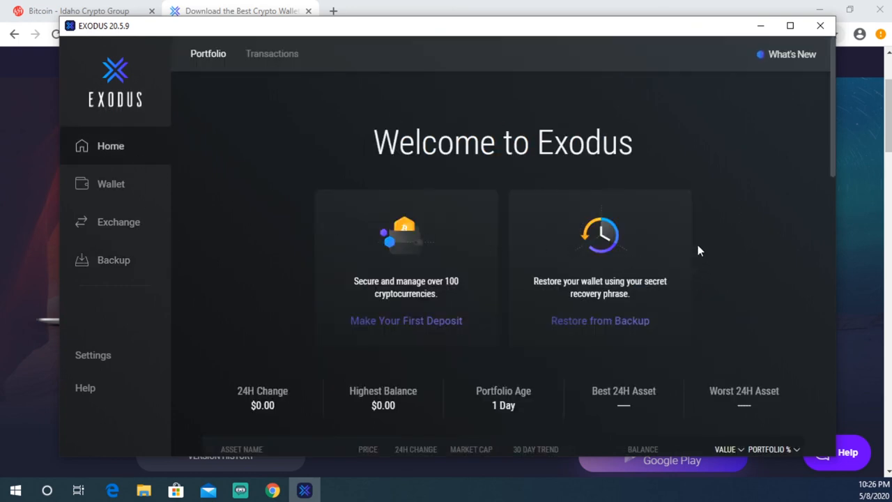
scroll(down, 3)
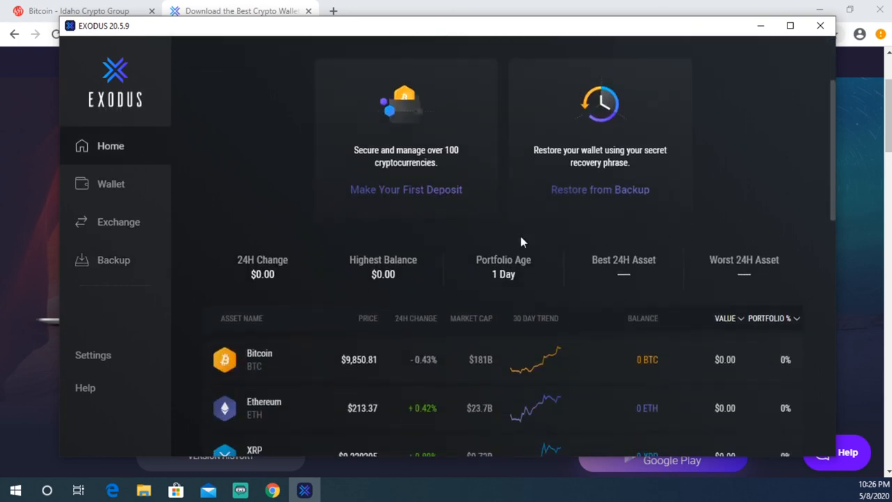
scroll(down, 3)
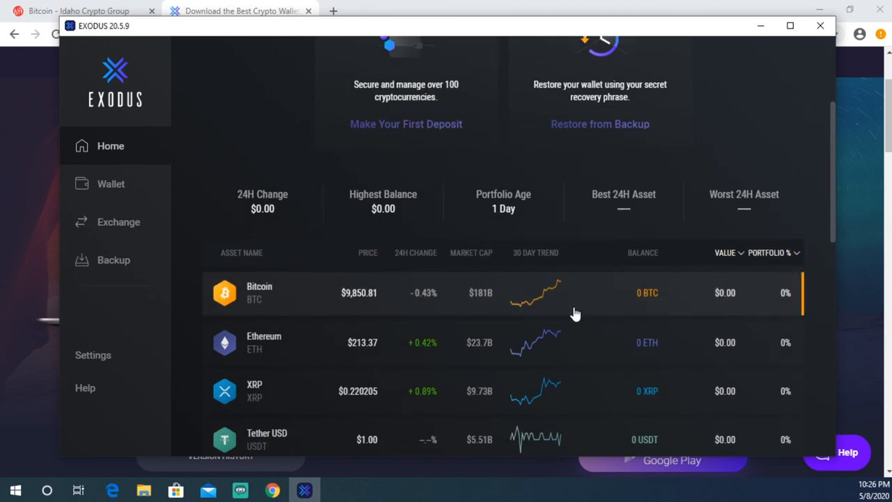
scroll(up, 3)
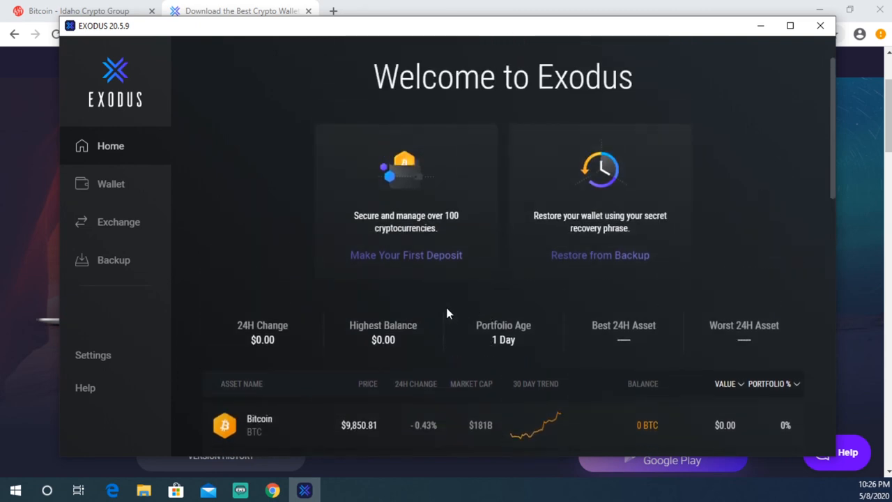
mouse_move(426, 306)
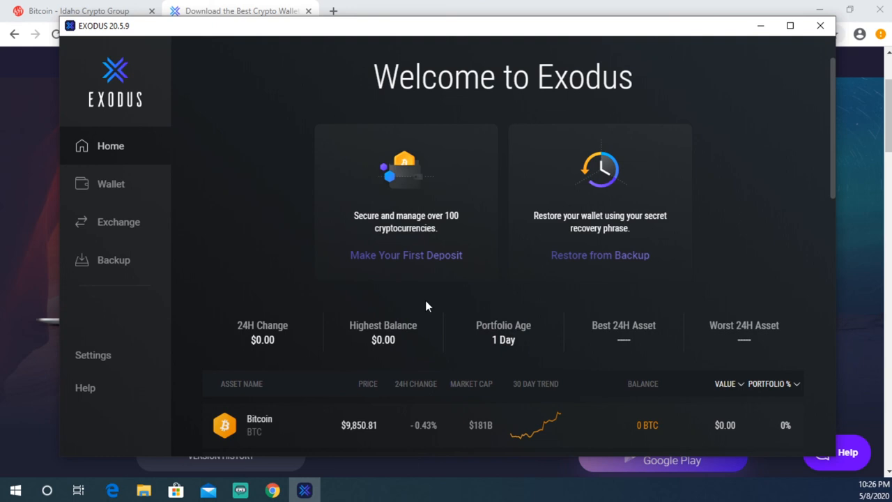